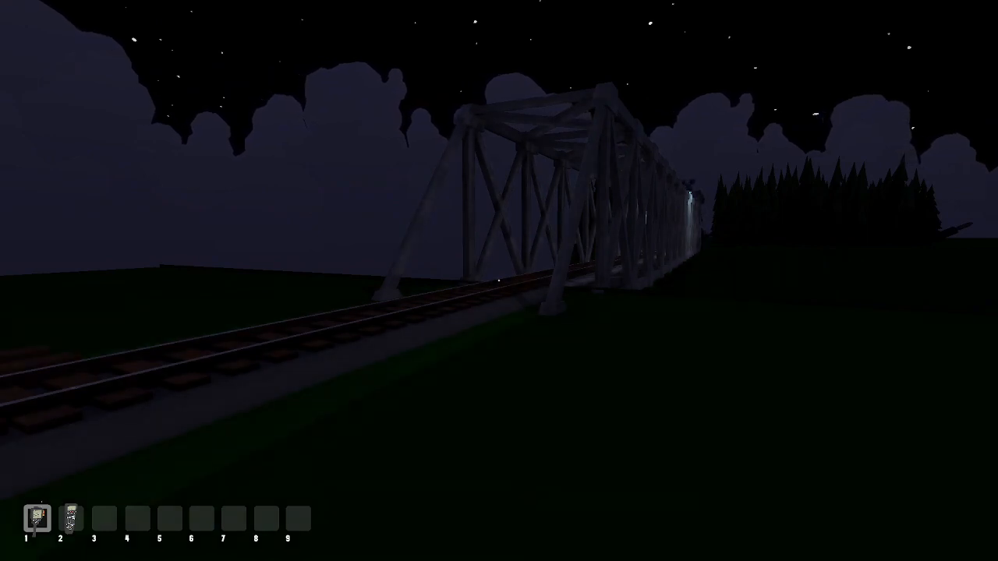
# - Bring up the in-game pause menu beside the night railway scene
pyautogui.press('2')
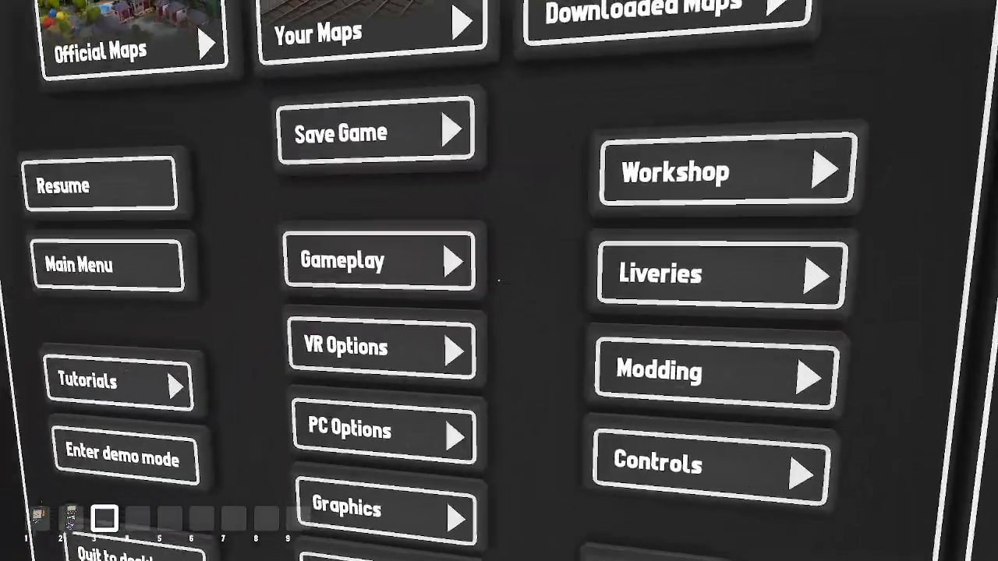
# - Show the Graphics settings with layout view distance Far and object view distance Normal
pyautogui.click(359, 261)
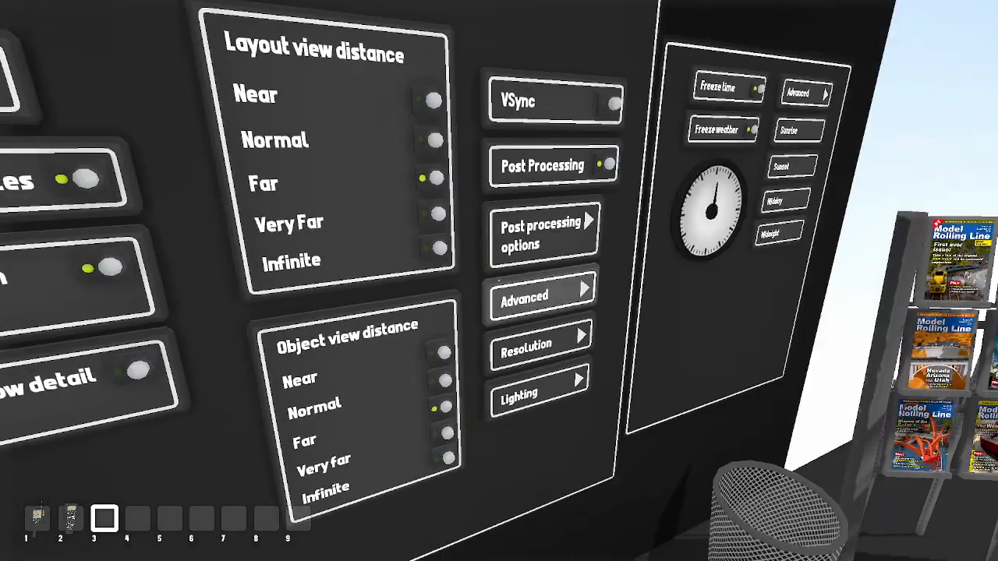
# - View the advanced graphics options, then return to the daylight layout with its town
pyautogui.click(524, 296)
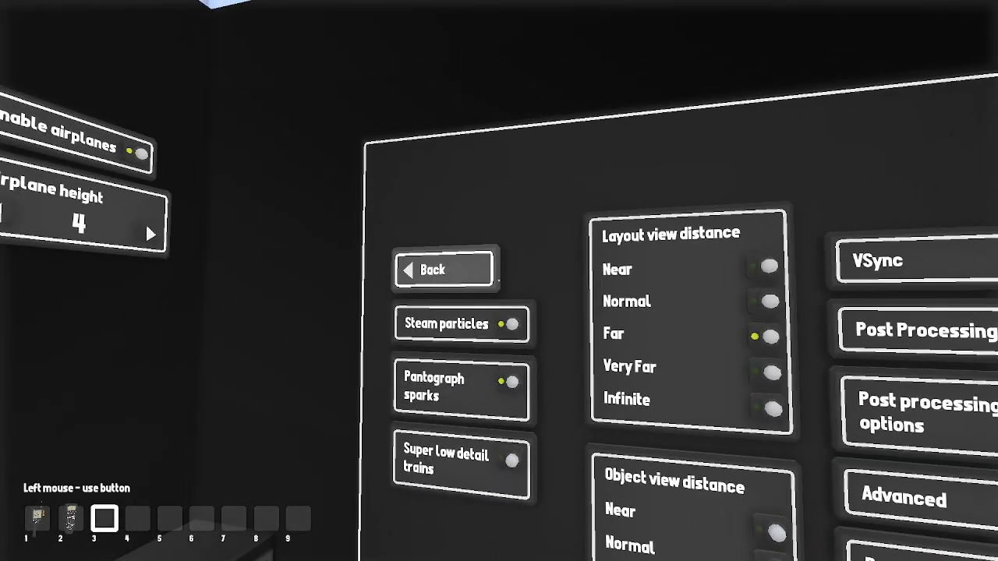
pyautogui.click(443, 268)
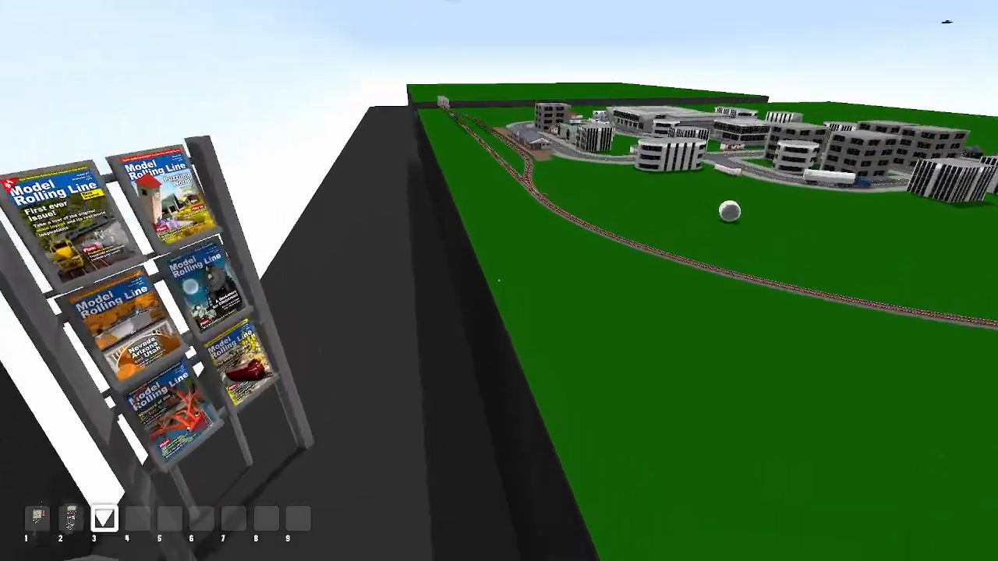